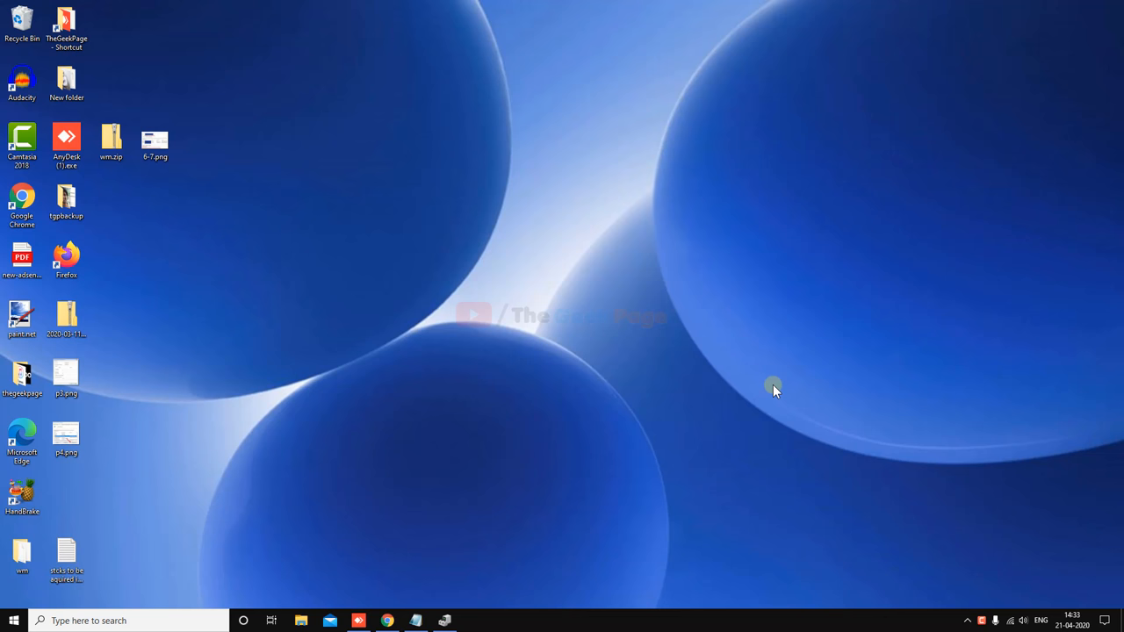
- Open Windows Settings from the Start menu's gear icon
{"action": "left_click", "coordinate": [13, 621]}
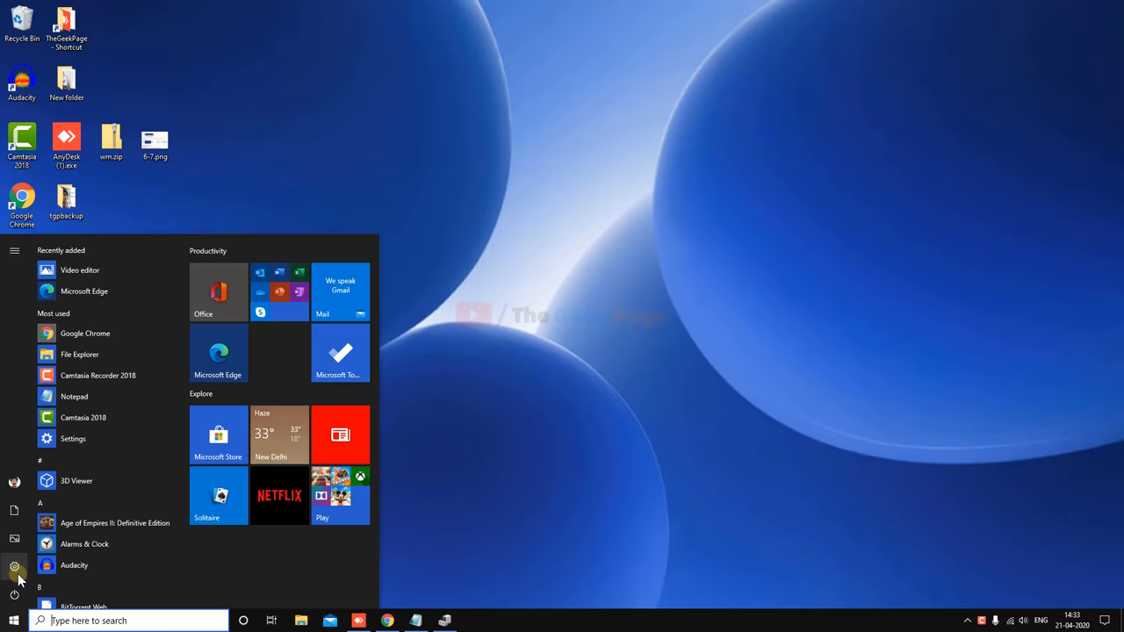
{"action": "left_click", "coordinate": [14, 565]}
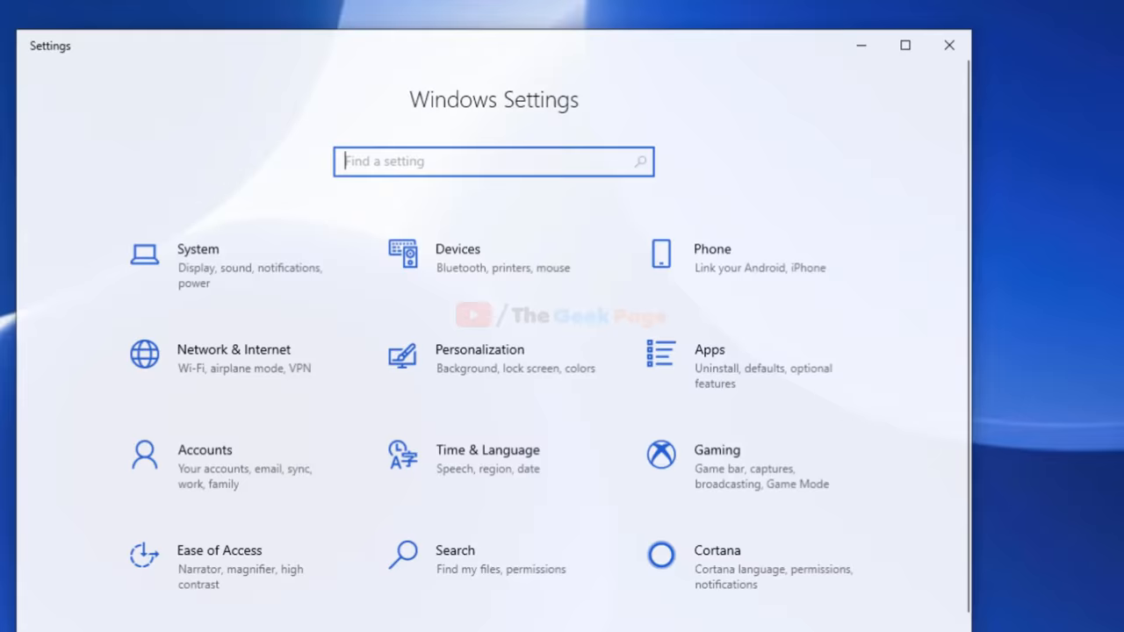
- Open Ease of Access and scroll through its keyboard options
{"action": "left_click", "coordinate": [219, 550]}
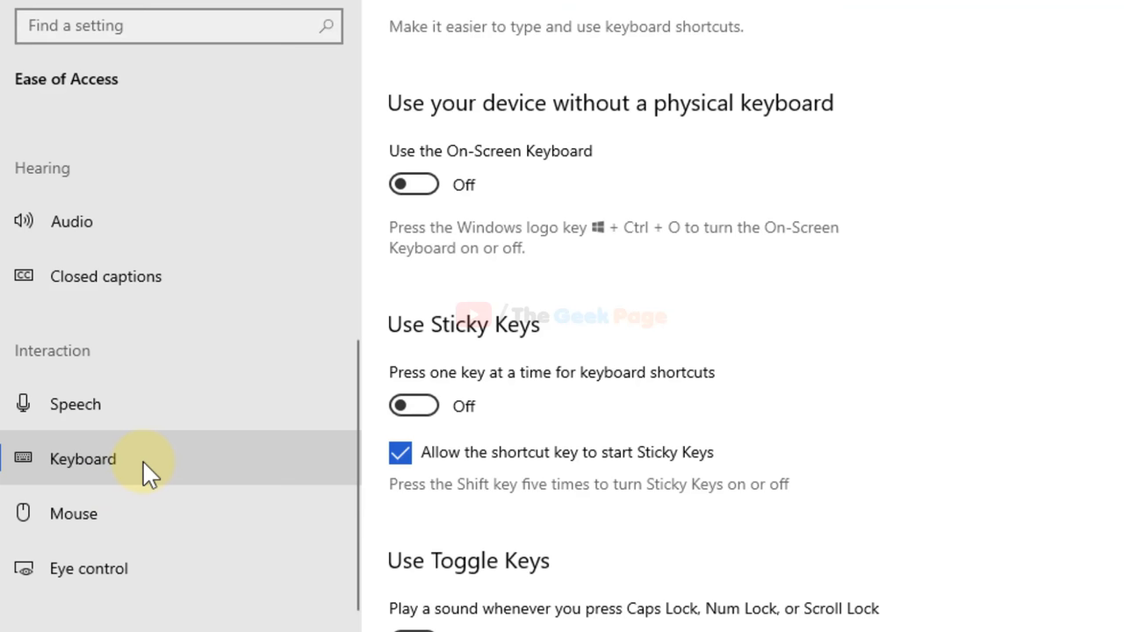
{"action": "scroll", "scroll_direction": "down", "scroll_amount": 3}
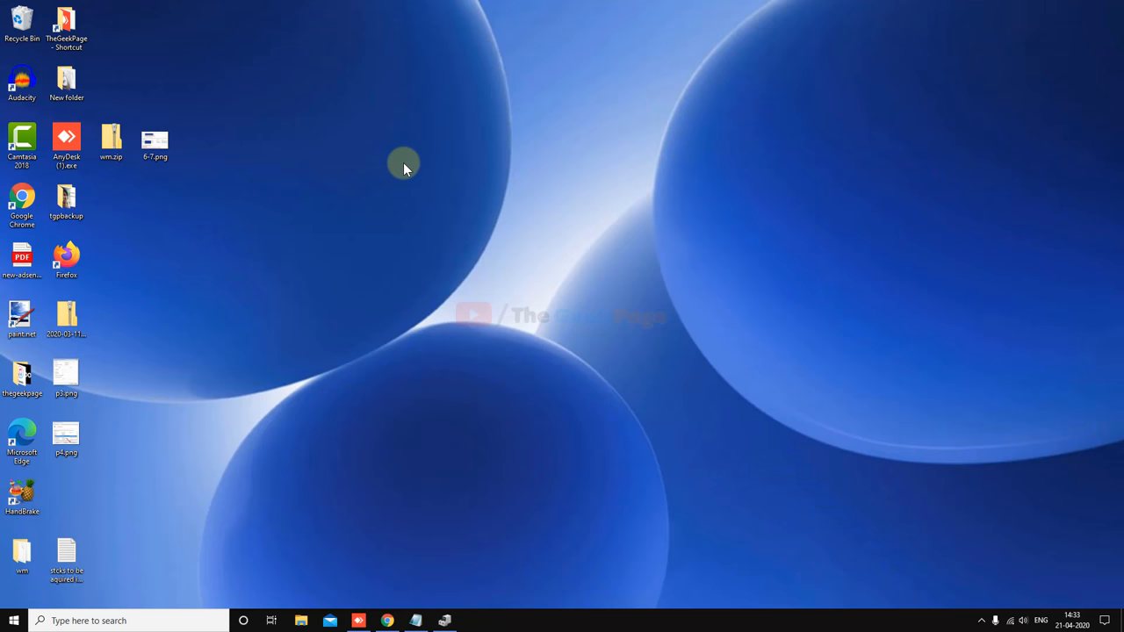
- Run 'control keyboard' from the Run dialog opened via the Start context menu
{"action": "right_click", "coordinate": [13, 620]}
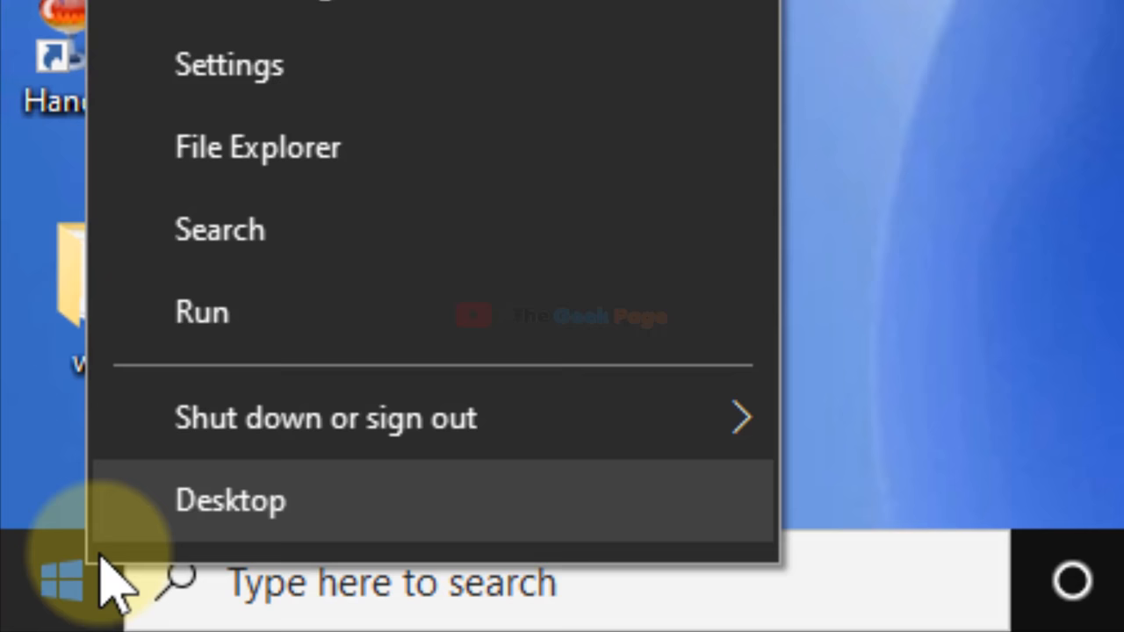
{"action": "left_click", "coordinate": [201, 311]}
{"action": "type", "text": "control keyboard"}
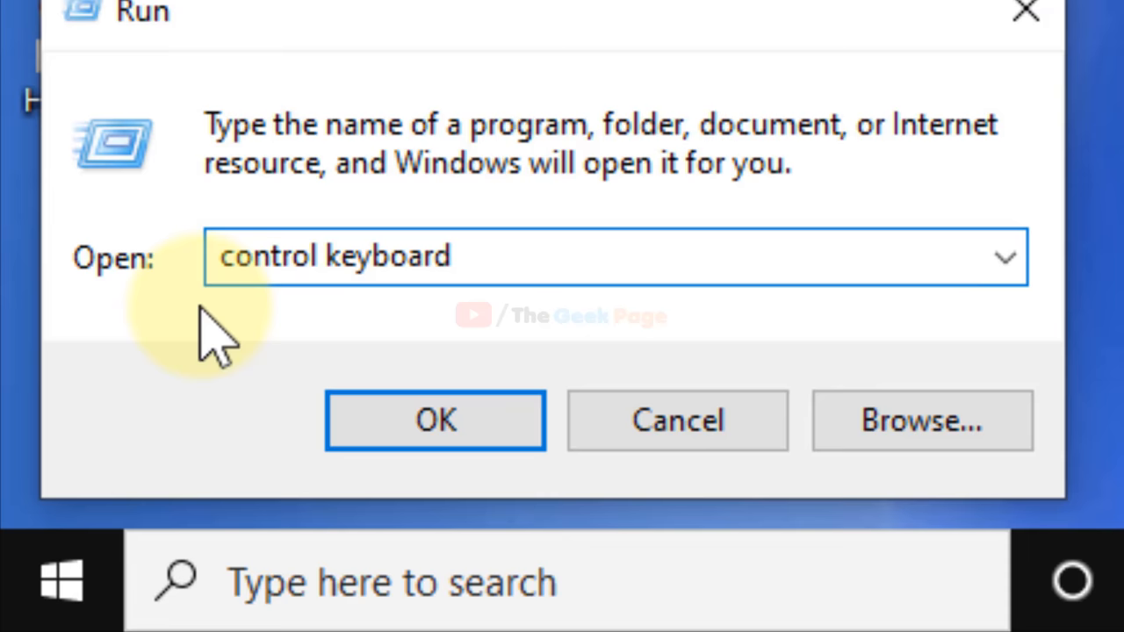
{"action": "left_click", "coordinate": [435, 420]}
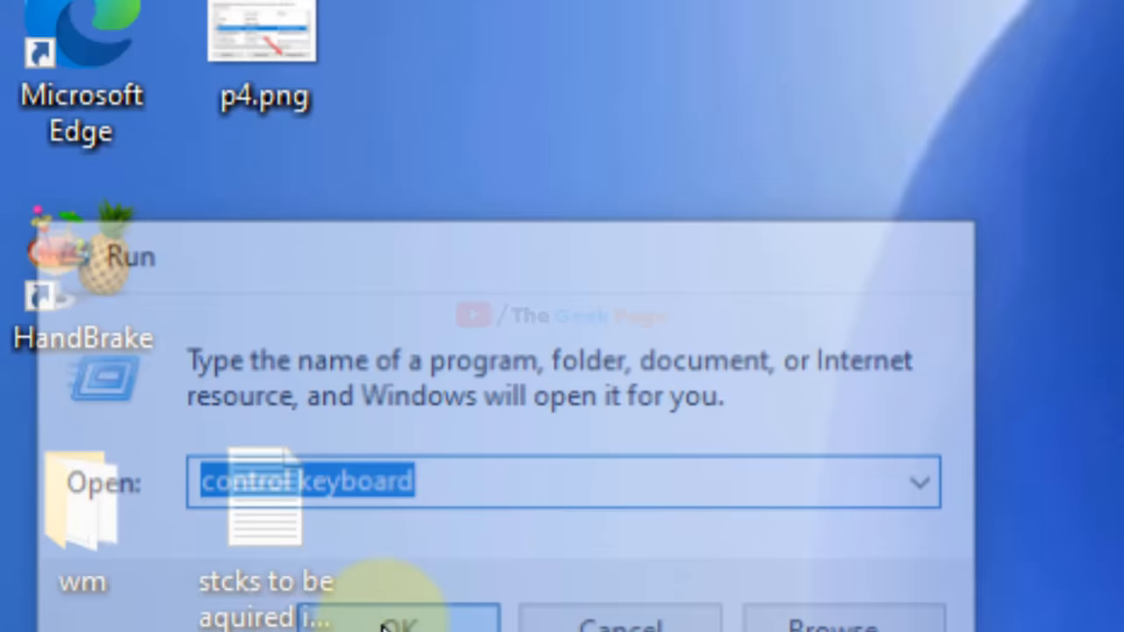
- Set the Keyboard Properties repeat rate to Fast and close the window
{"action": "left_click", "coordinate": [395, 619]}
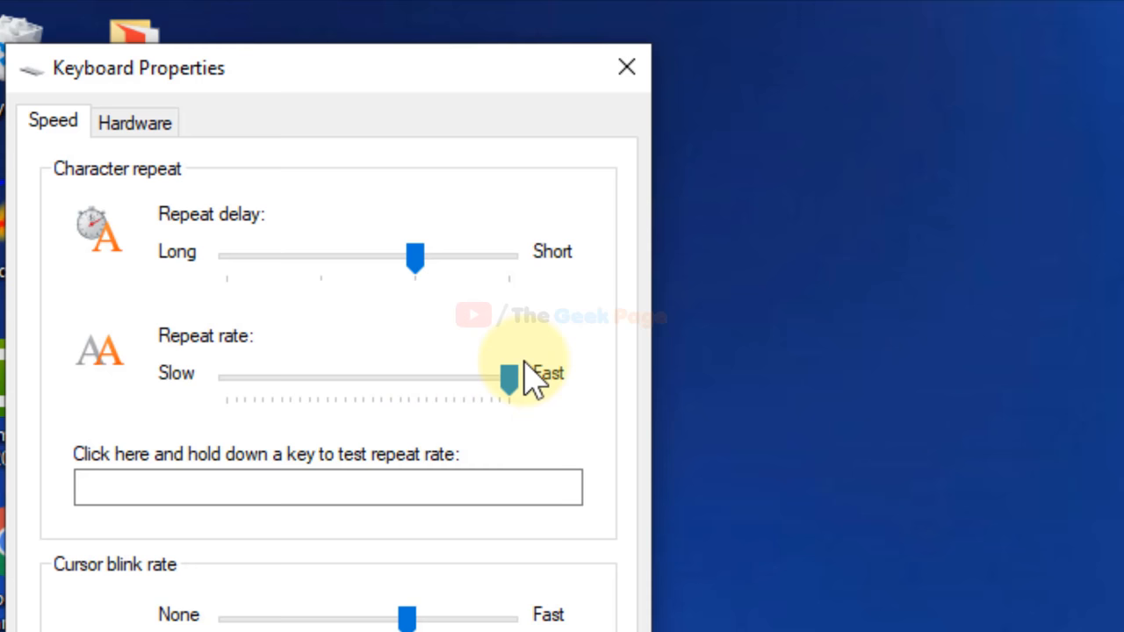
{"action": "left_click", "coordinate": [626, 66]}
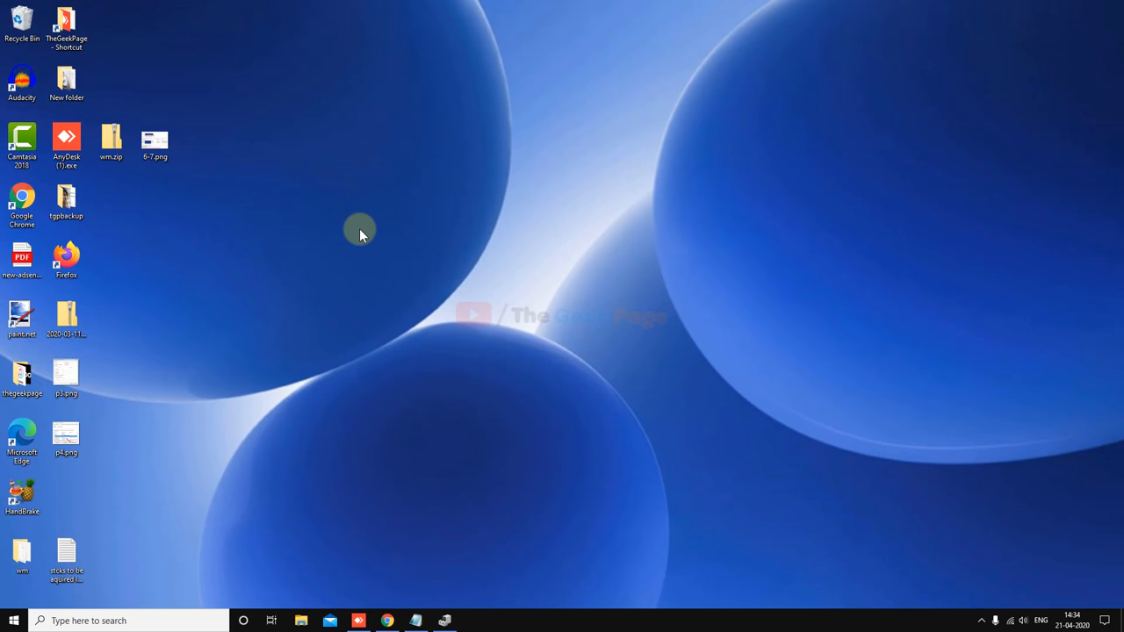
- Search for 'cmd' and launch Command Prompt as administrator
{"action": "left_click", "coordinate": [128, 621]}
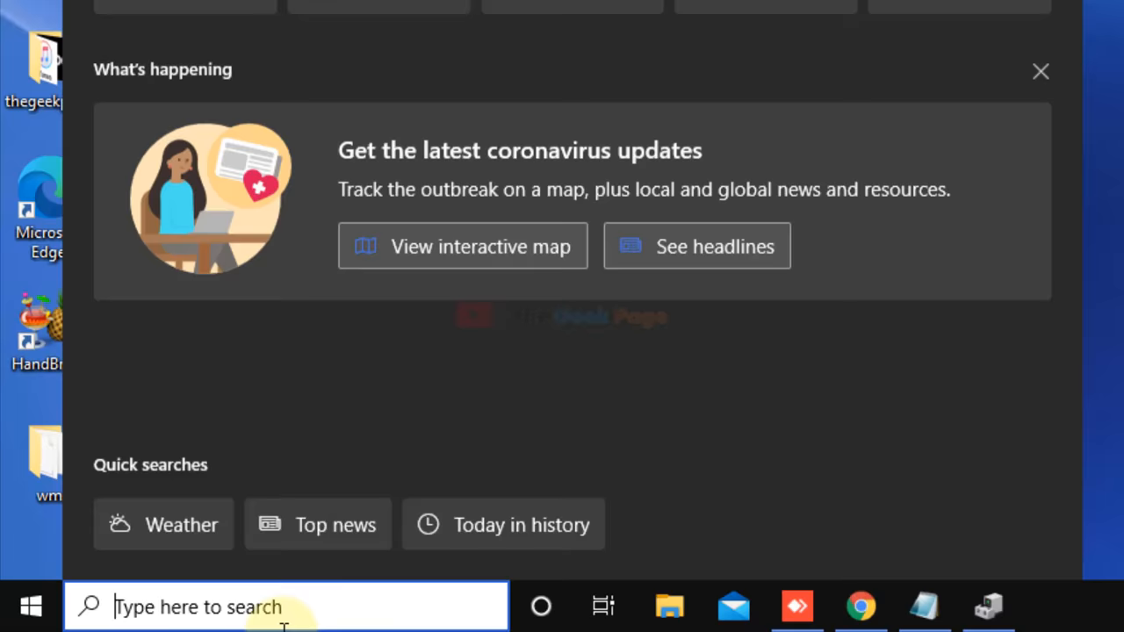
{"action": "type", "text": "cmd"}
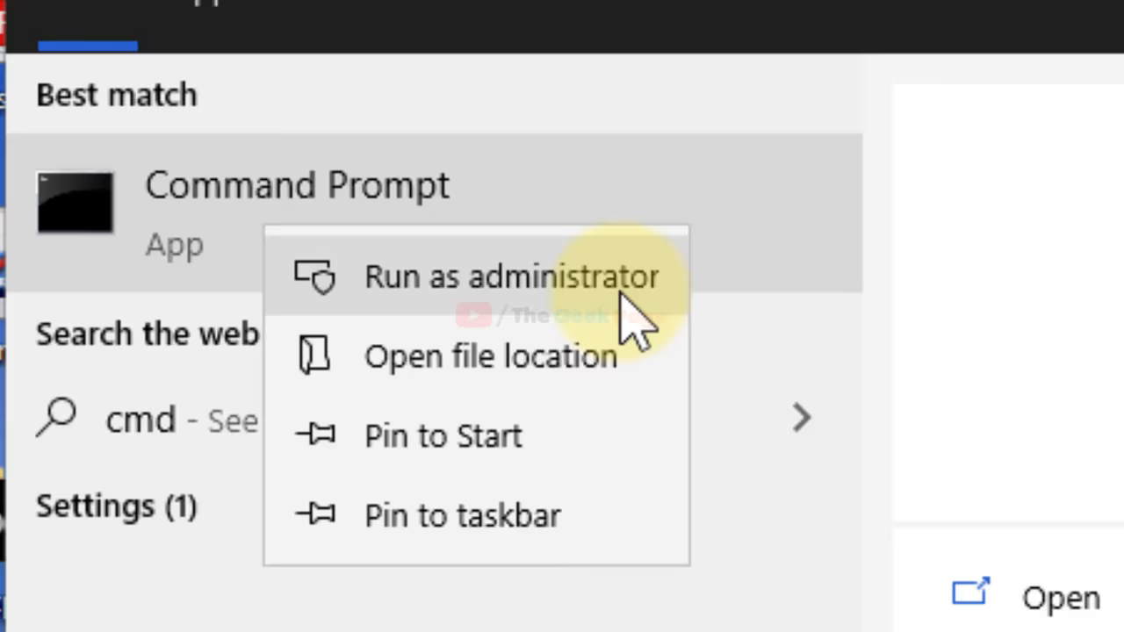
{"action": "left_click", "coordinate": [512, 275]}
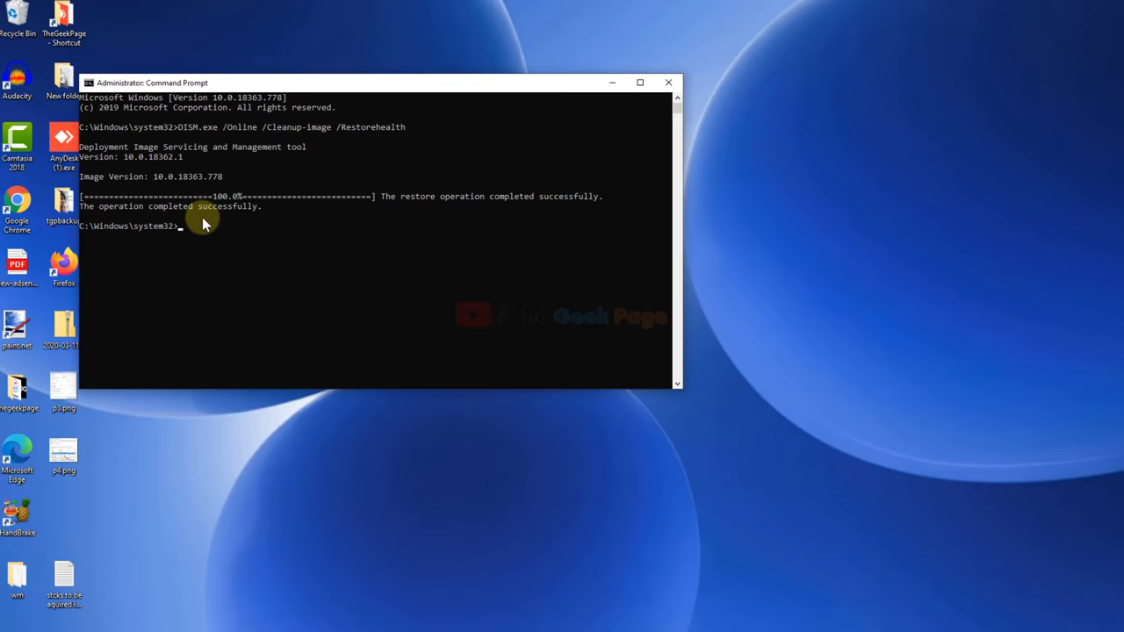
- Run DISM.exe /Online /Cleanup-image /Restorehealth until it completes successfully
{"action": "left_click", "coordinate": [669, 82]}
{"action": "type", "text": "devce manager"}
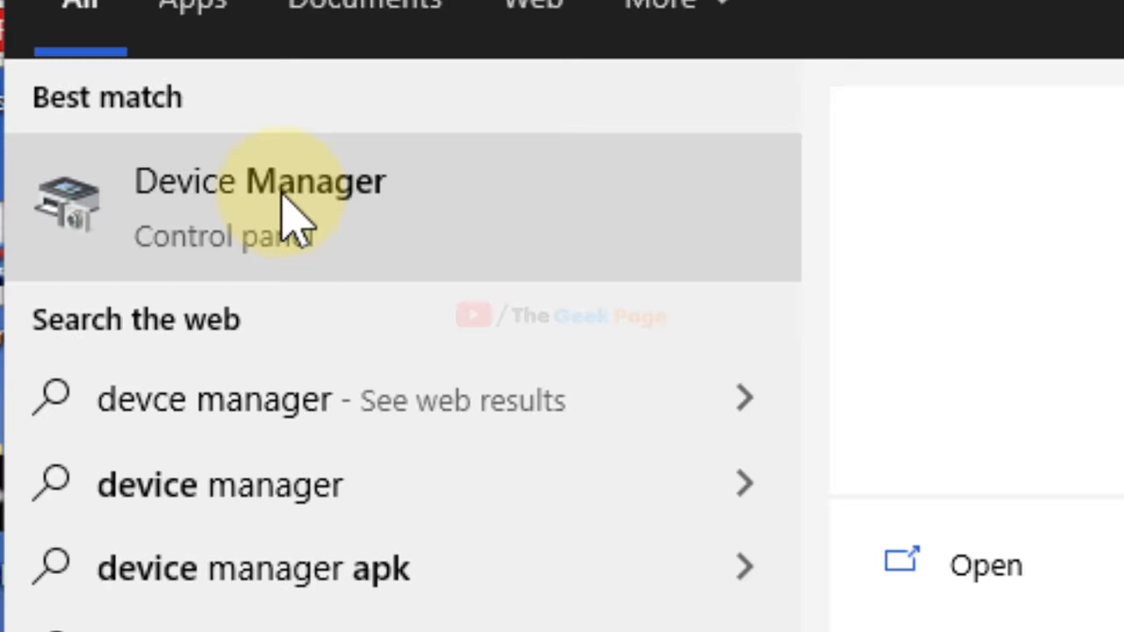
- Open Device Manager from the 'device manager' search results
{"action": "left_click", "coordinate": [259, 182]}
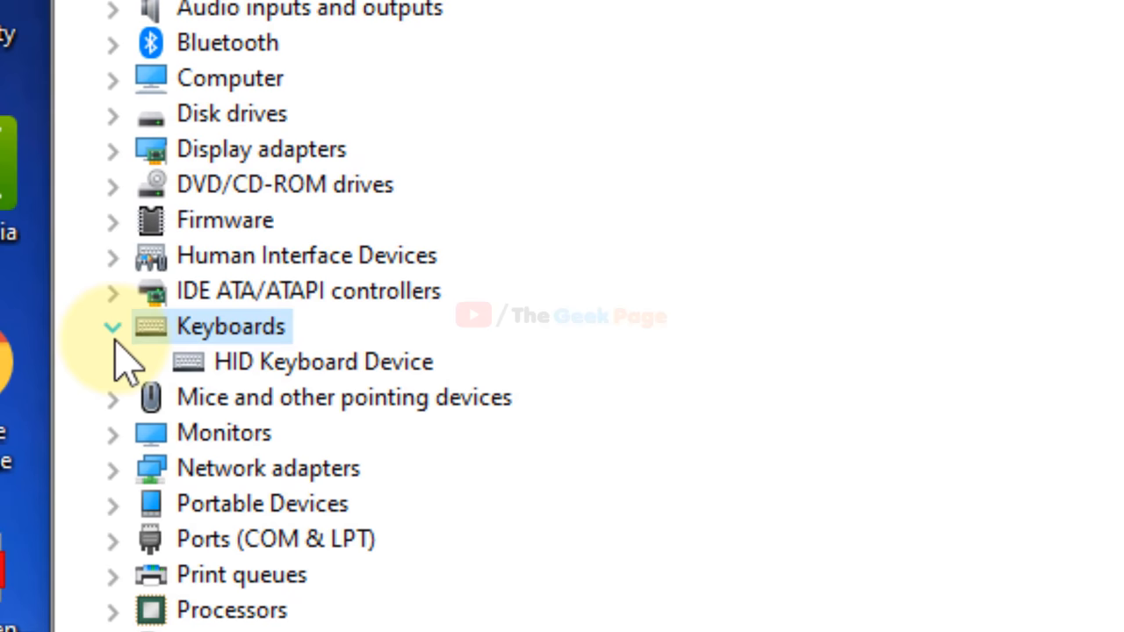
- Choose Update driver for the HID Keyboard Device under Keyboards
{"action": "right_click", "coordinate": [322, 361]}
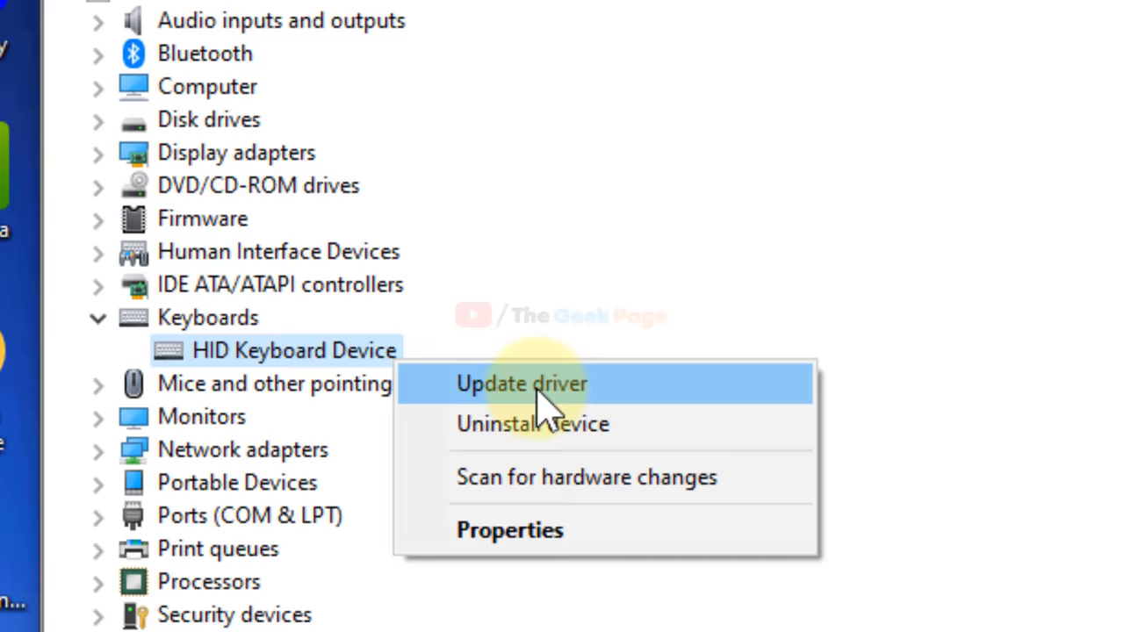
{"action": "left_click", "coordinate": [522, 384]}
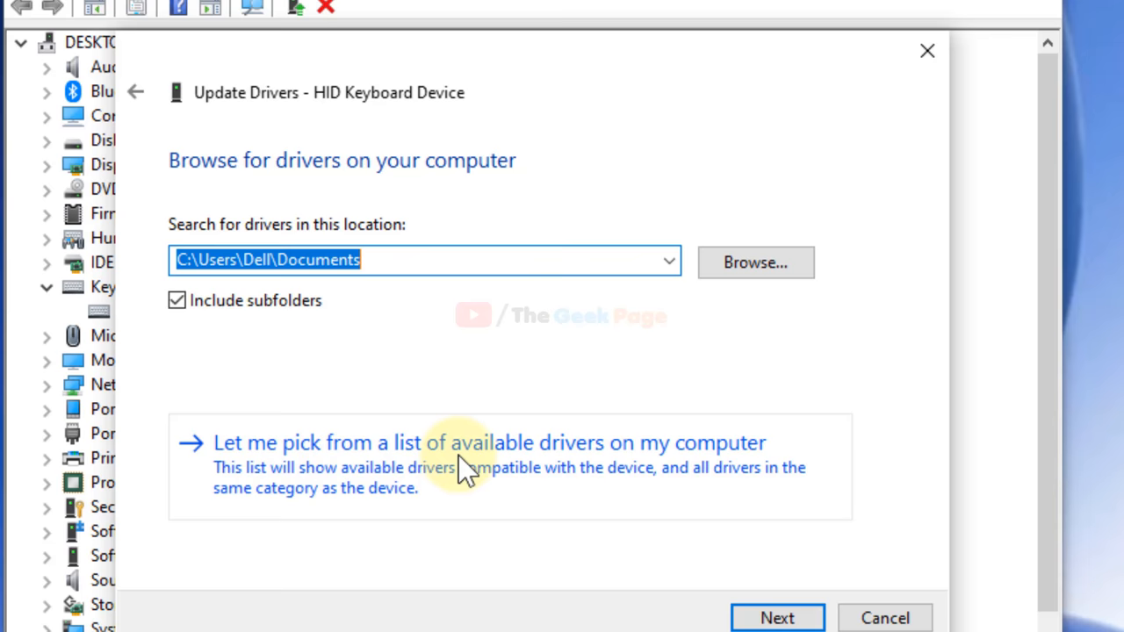
- Reinstall the HID Keyboard Device driver from the compatible drivers on this computer
{"action": "left_click", "coordinate": [490, 442]}
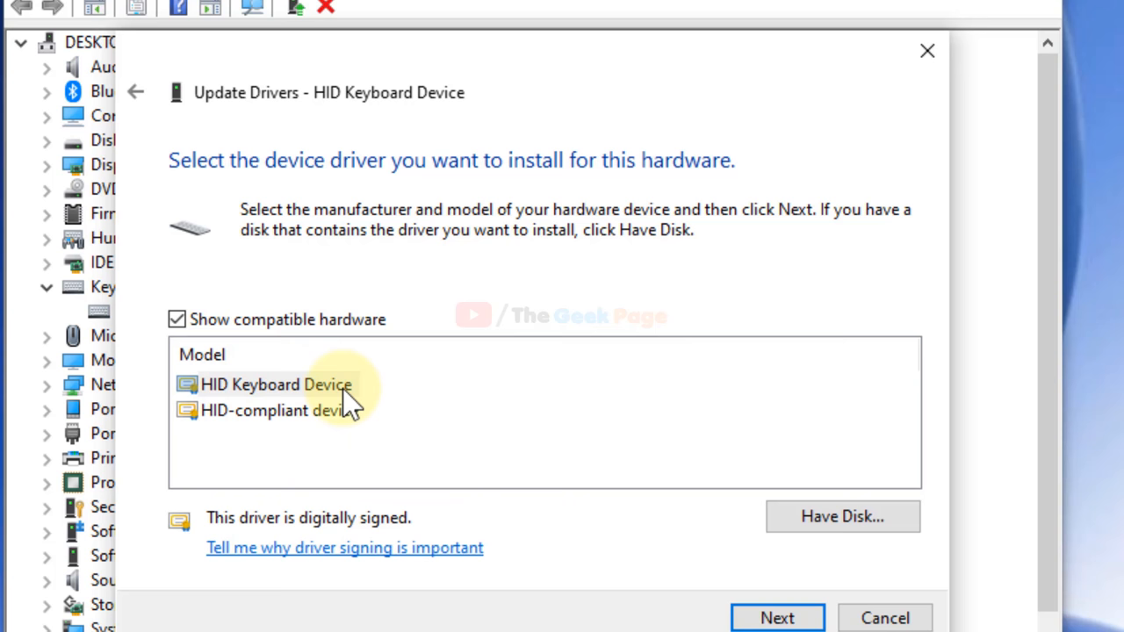
{"action": "left_click", "coordinate": [885, 617]}
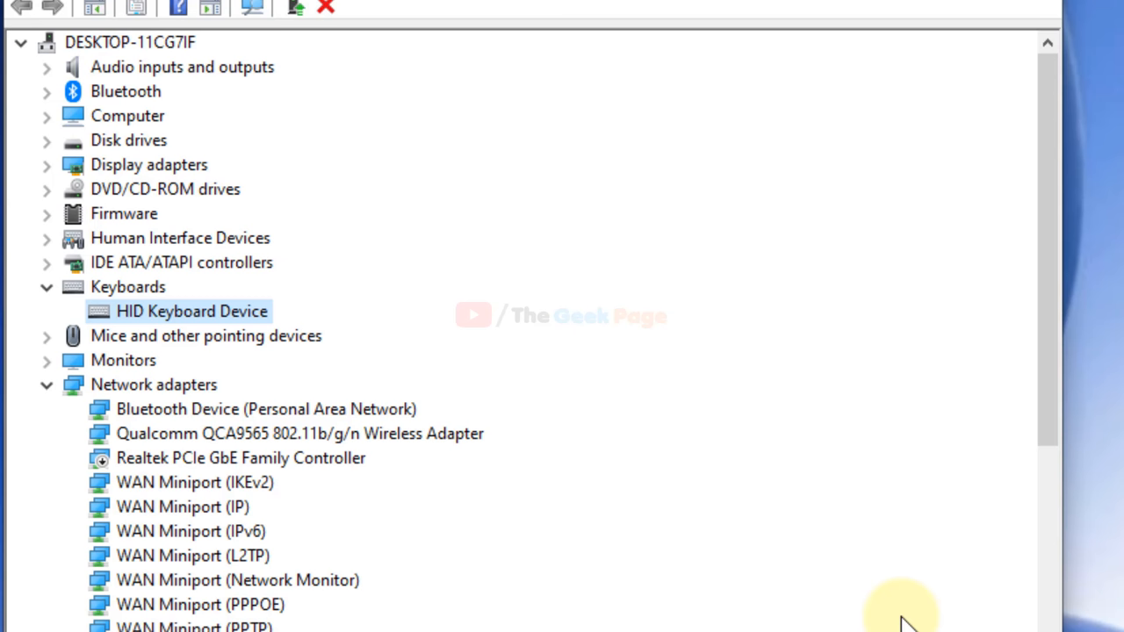